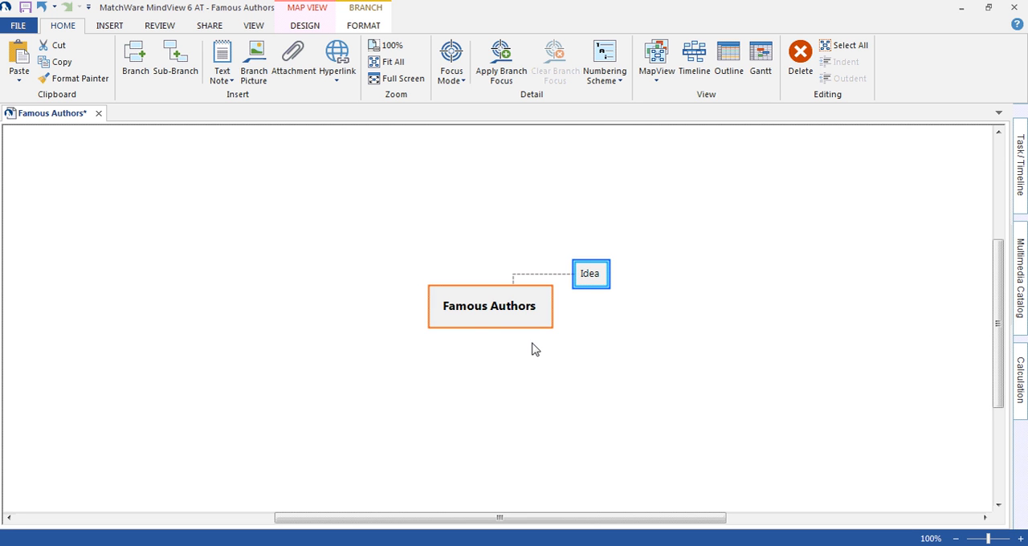
# Name the new branches Ernest Hemingway, James Joyce, Charles Dickens and Jane Austen off the central topic
pyautogui.write('Er')
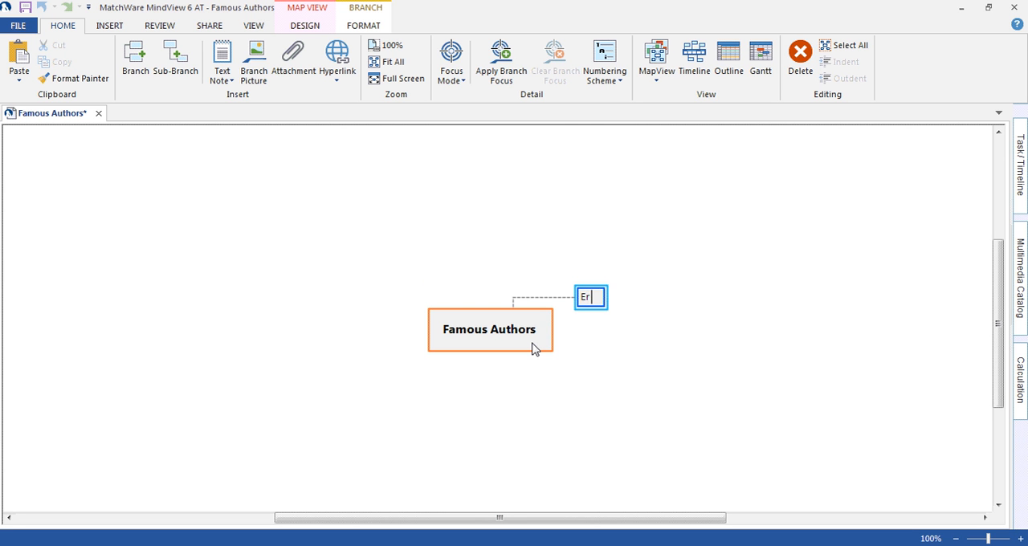
pyautogui.write('nest')
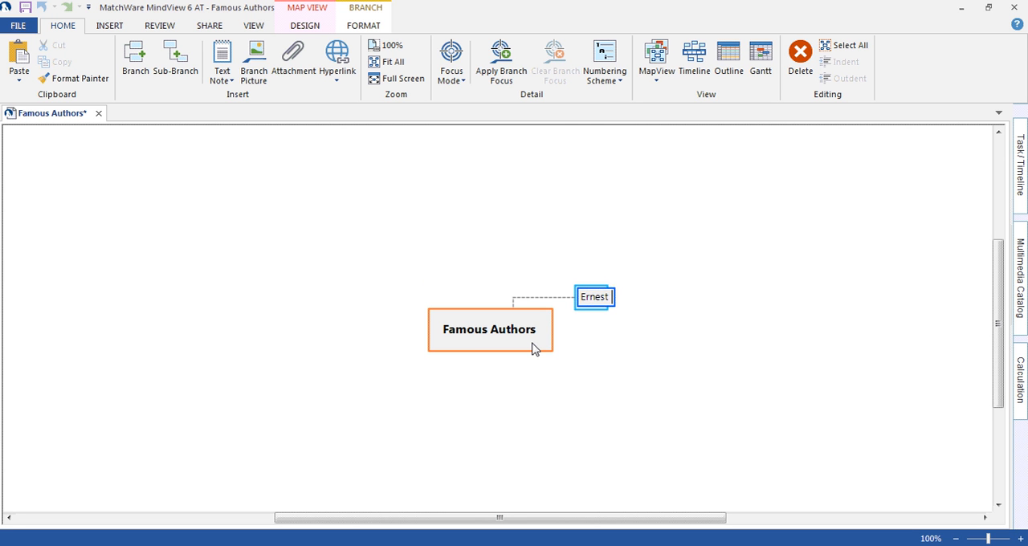
pyautogui.write('Hemingway')
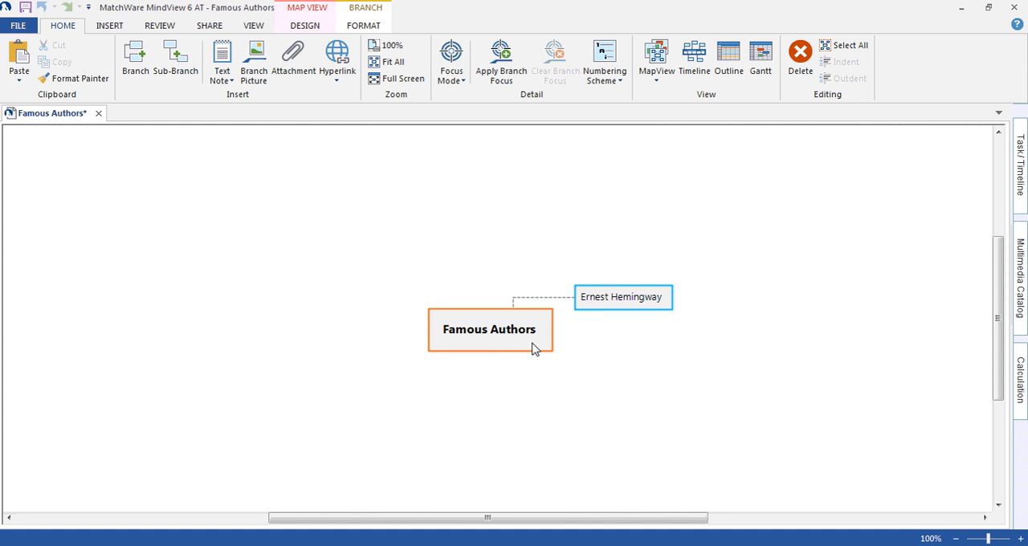
pyautogui.write('James Joyce')
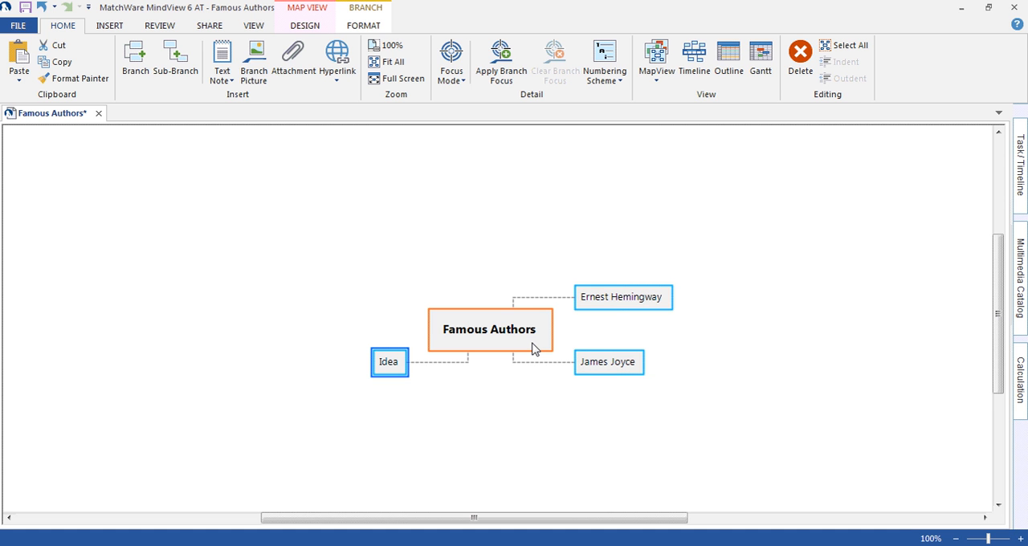
pyautogui.write('Charl')
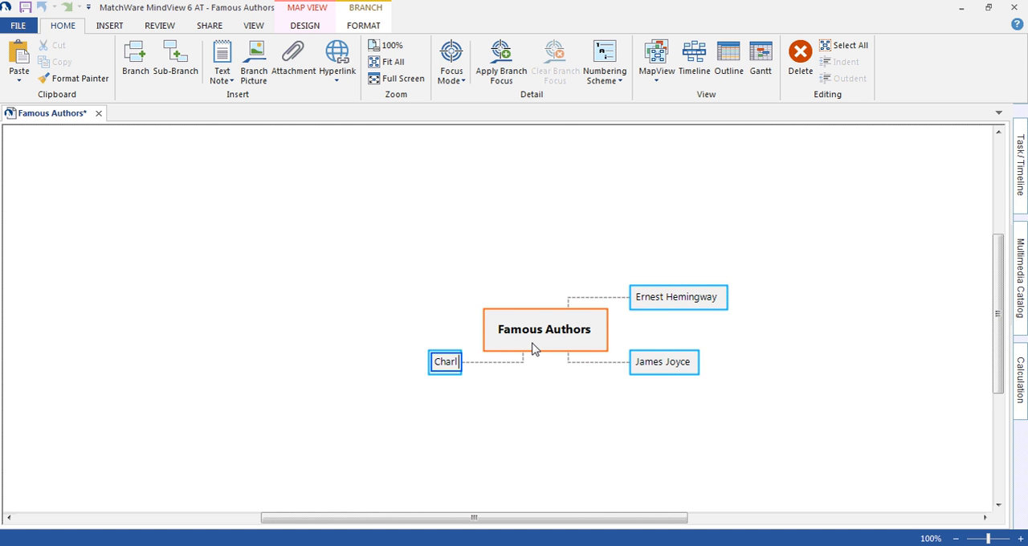
pyautogui.write('Charles Dickens')
pyautogui.write('Jane Austen')
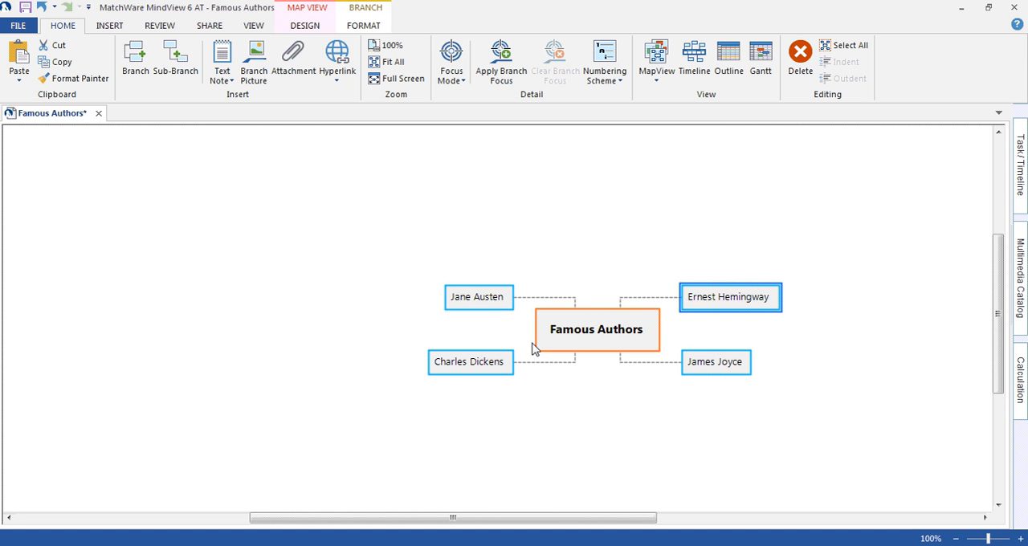
# Create Early Years and Famous Works under Ernest Hemingway and begin a text note on Early Years
pyautogui.click(175, 56)
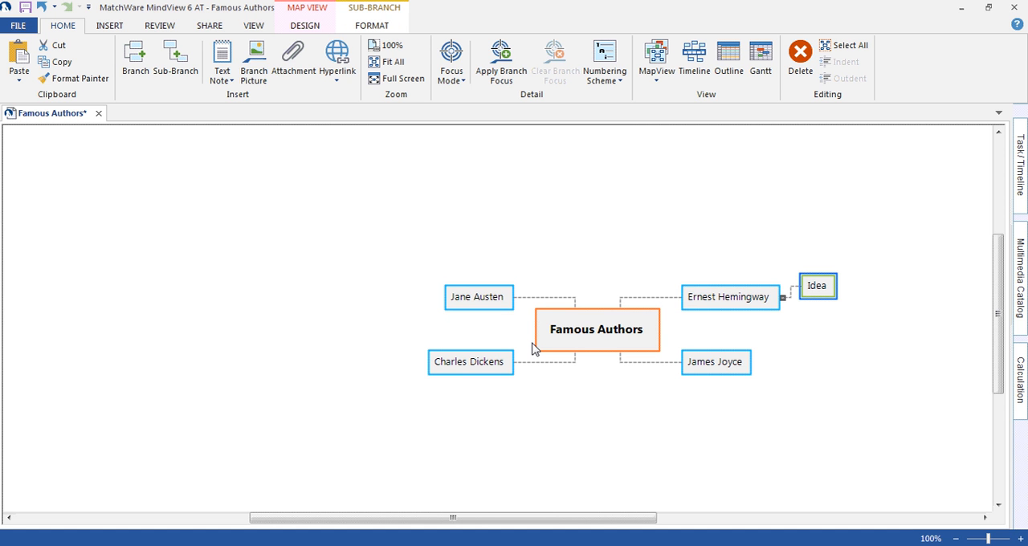
pyautogui.write('Early Years')
pyautogui.write('Famous Works')
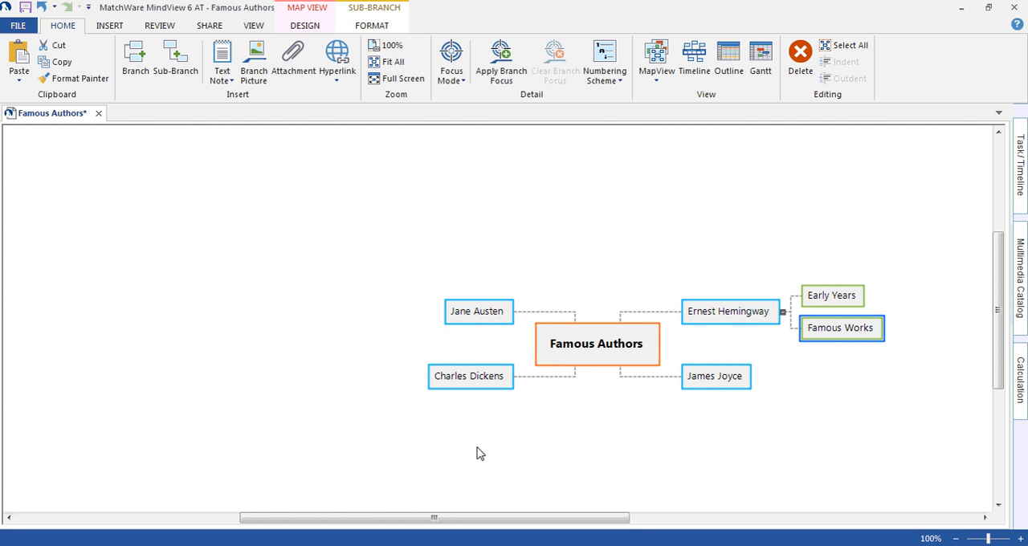
pyautogui.hscroll(3)
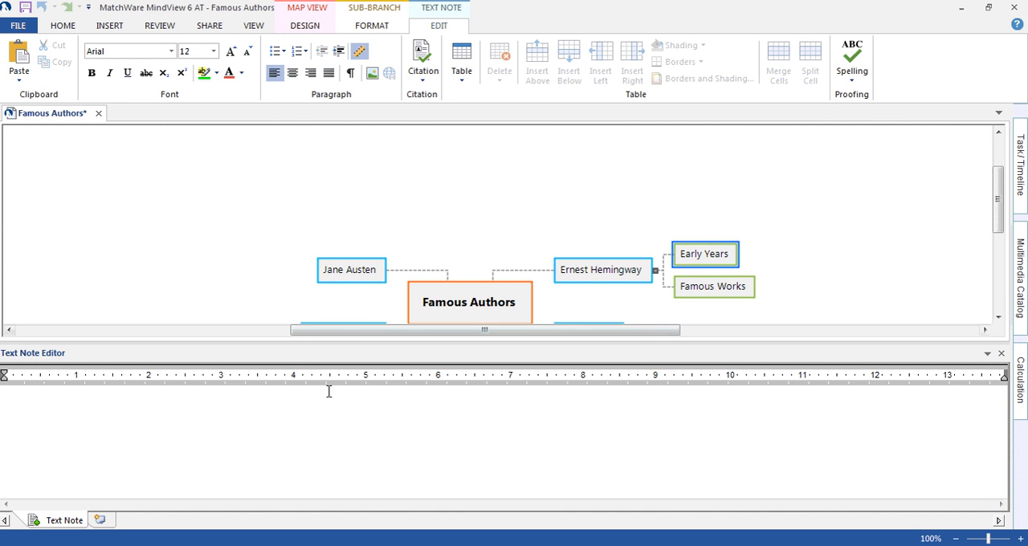
# Write "Hemingway was born in 1899" as the Early Years note
pyautogui.click(319, 400)
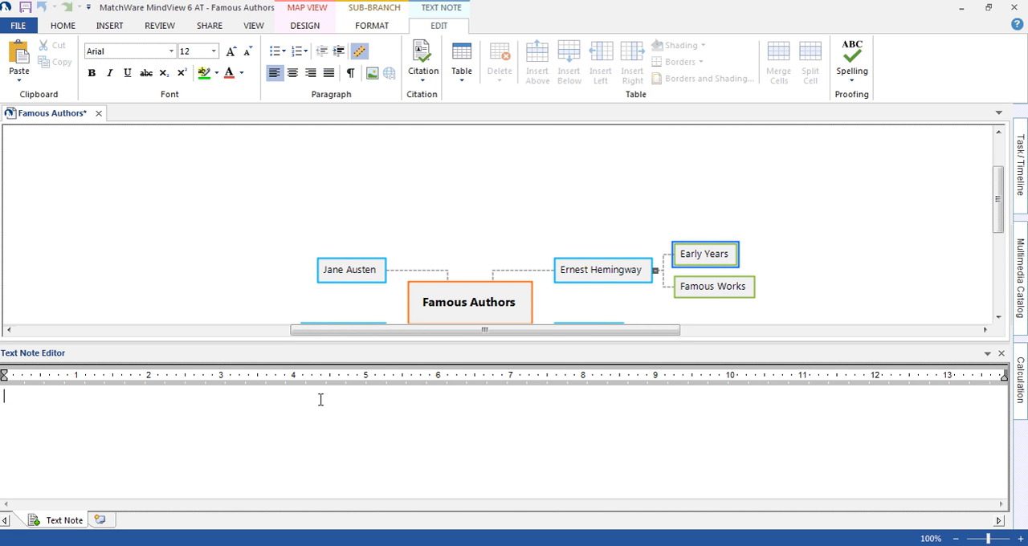
pyautogui.write('Hemingway was bor')
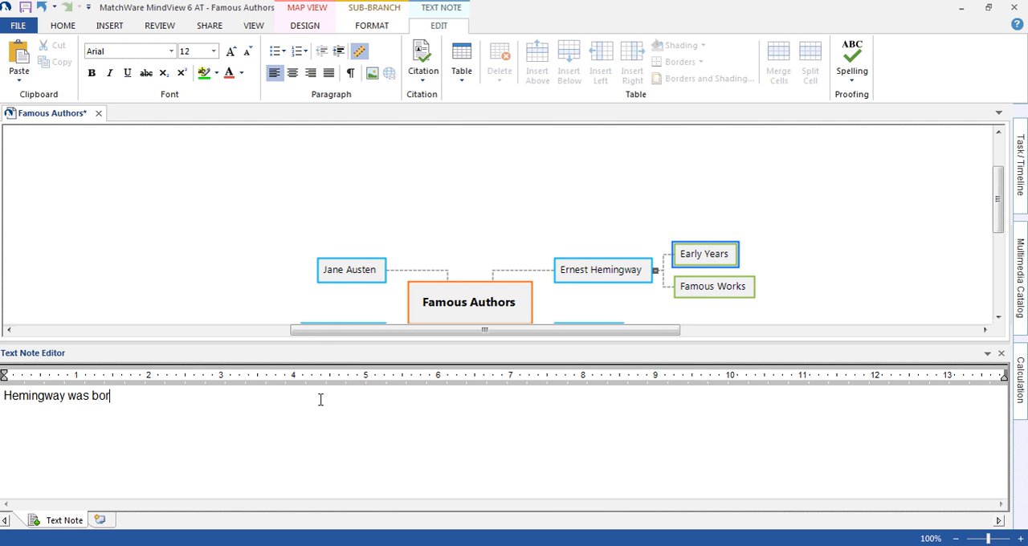
pyautogui.write('n in 1899')
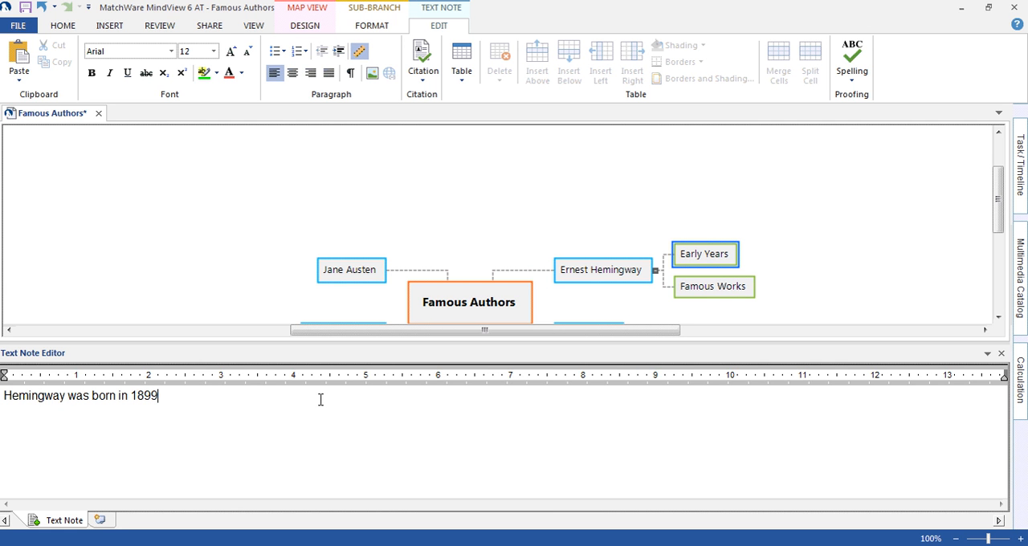
pyautogui.moveTo(289, 401)
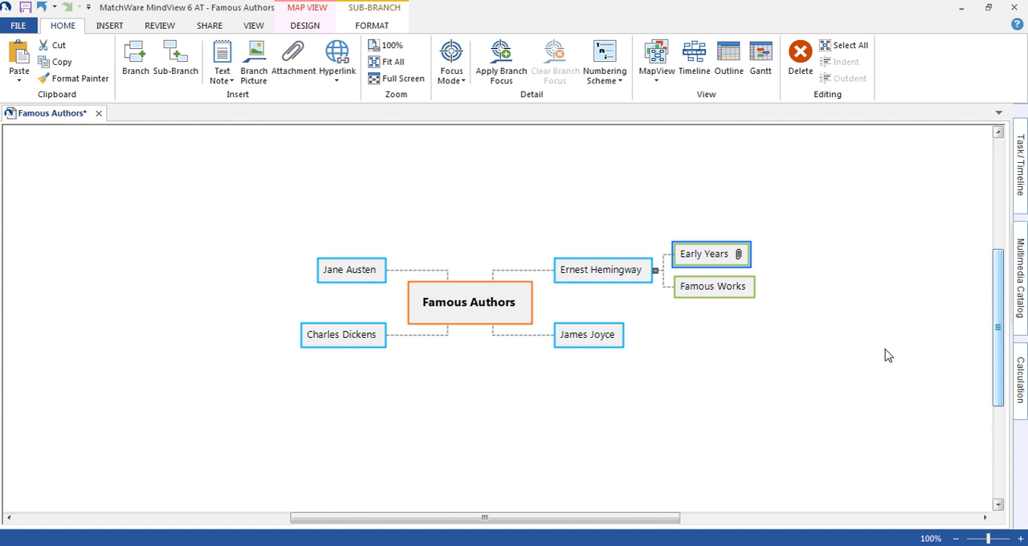
pyautogui.moveTo(819, 347)
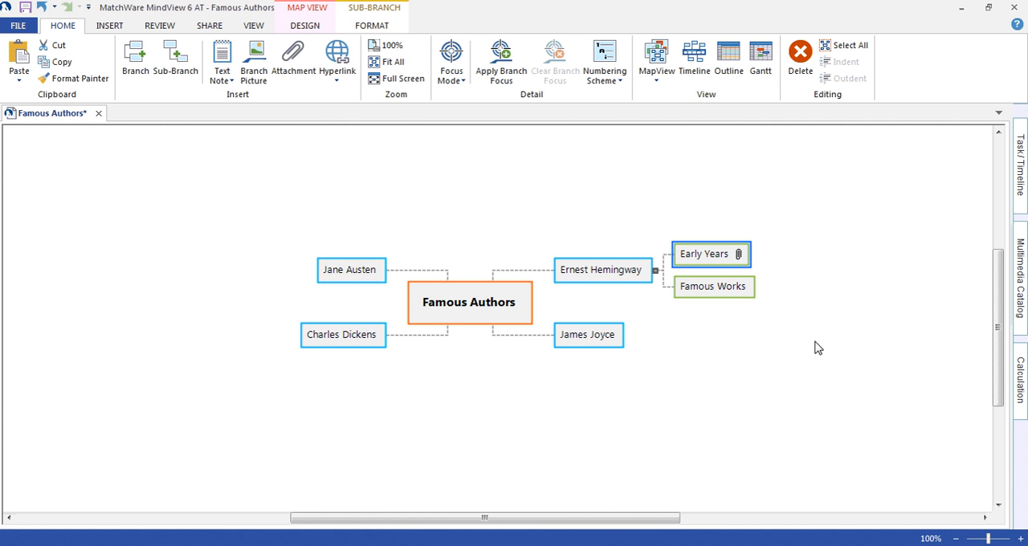
# Find a "jane" portrait in the Multimedia Catalog, attach it to Jane Austen, and hide the catalog
pyautogui.click(1022, 277)
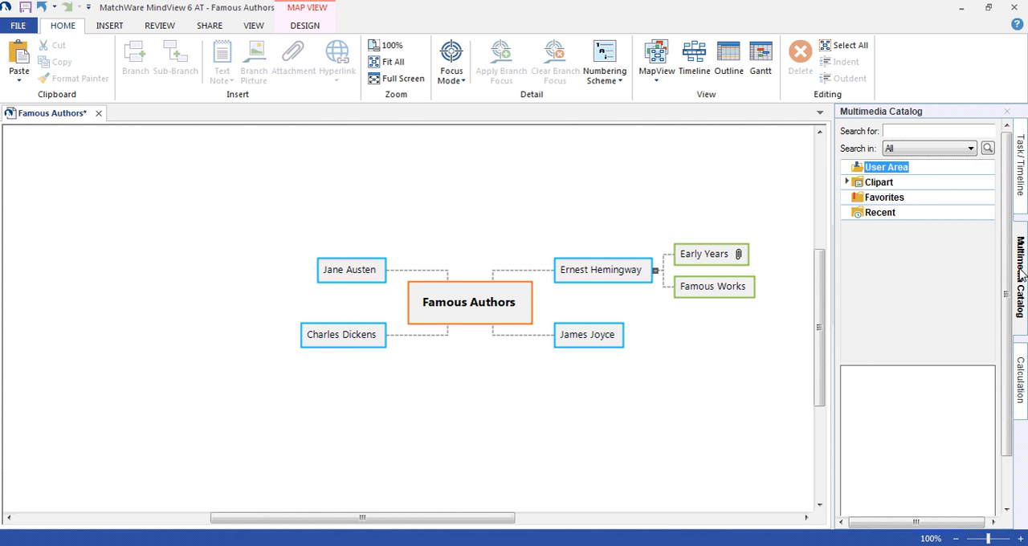
pyautogui.write('jane')
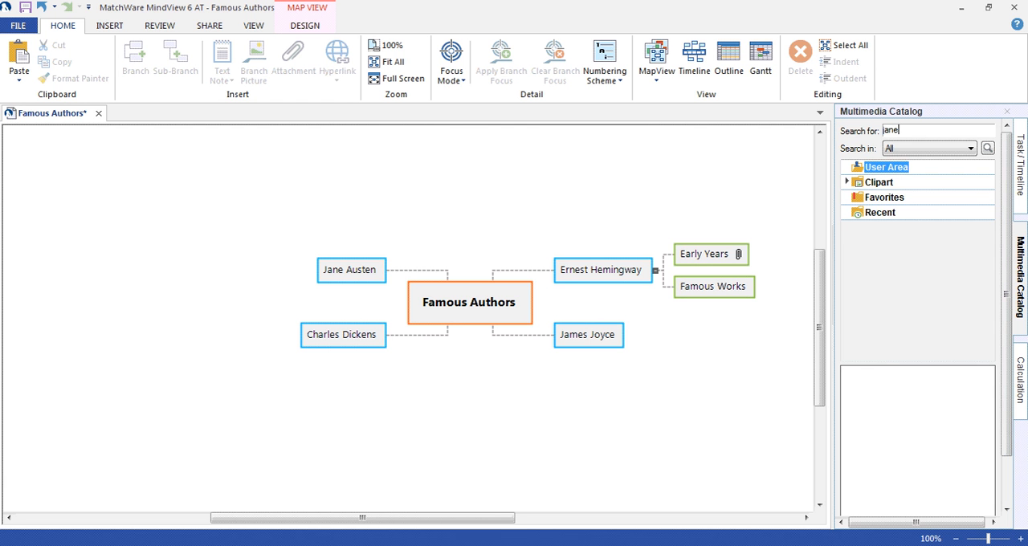
pyautogui.click(986, 148)
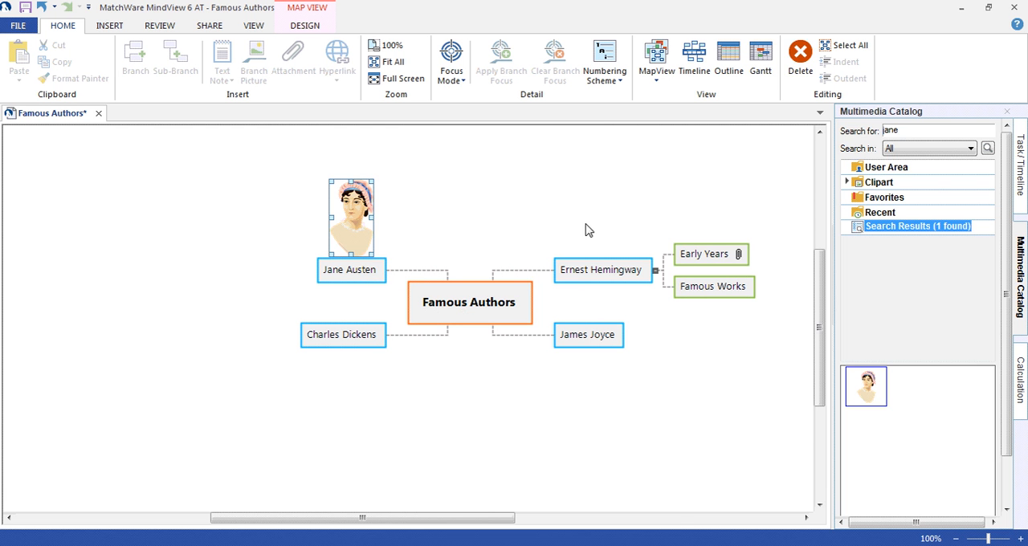
pyautogui.click(1006, 112)
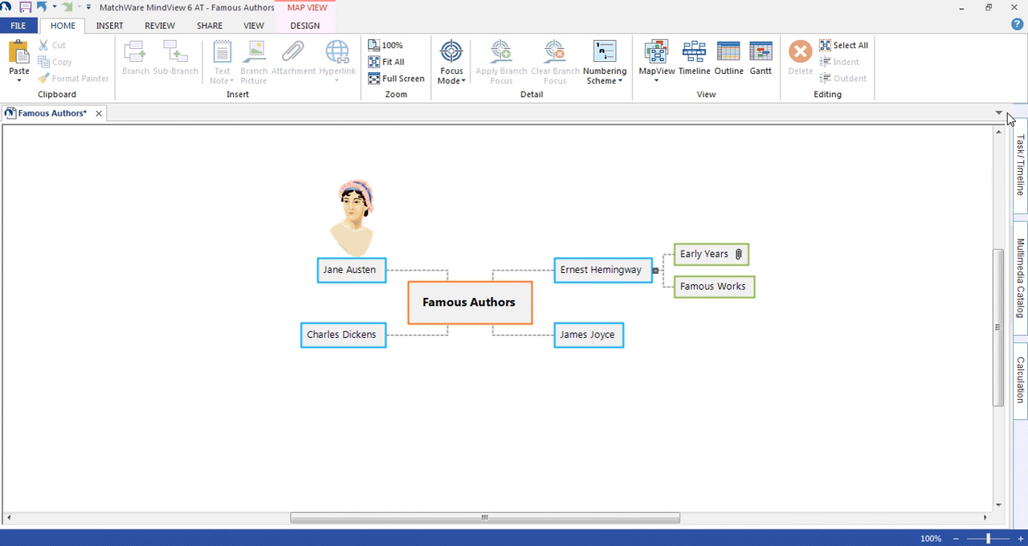
pyautogui.moveTo(773, 343)
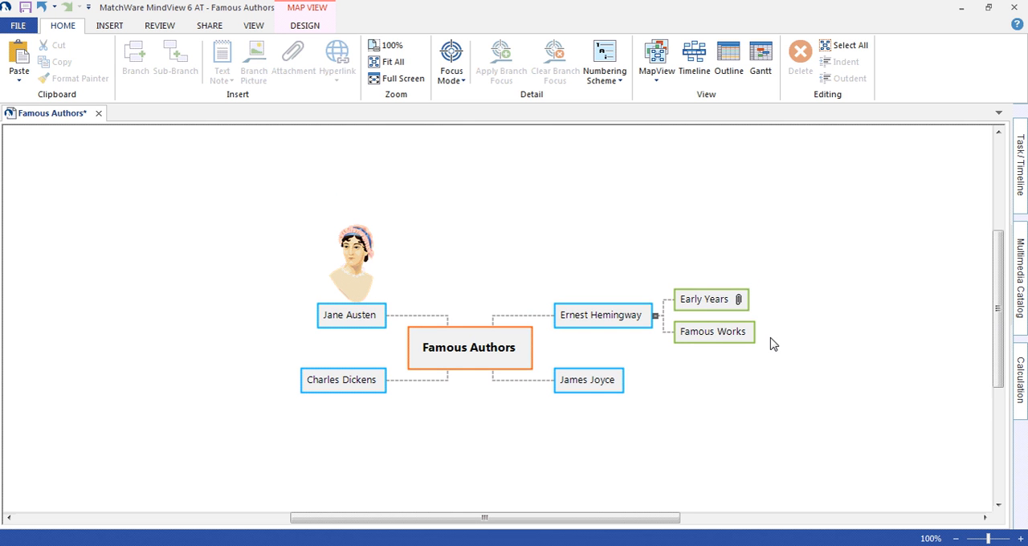
# Show the Design ribbon's Page Color choices for the map background
pyautogui.click(305, 26)
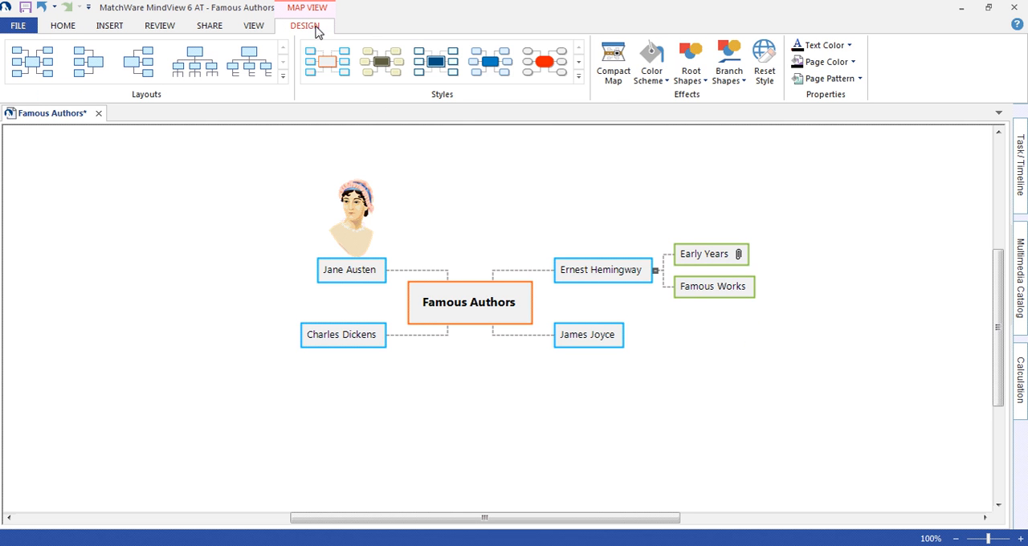
pyautogui.moveTo(312, 31)
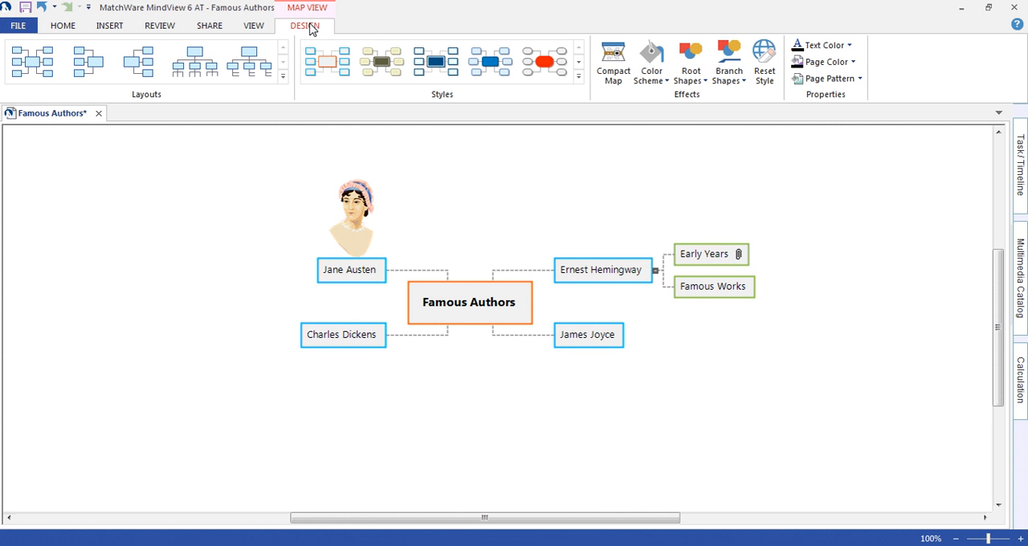
pyautogui.moveTo(726, 29)
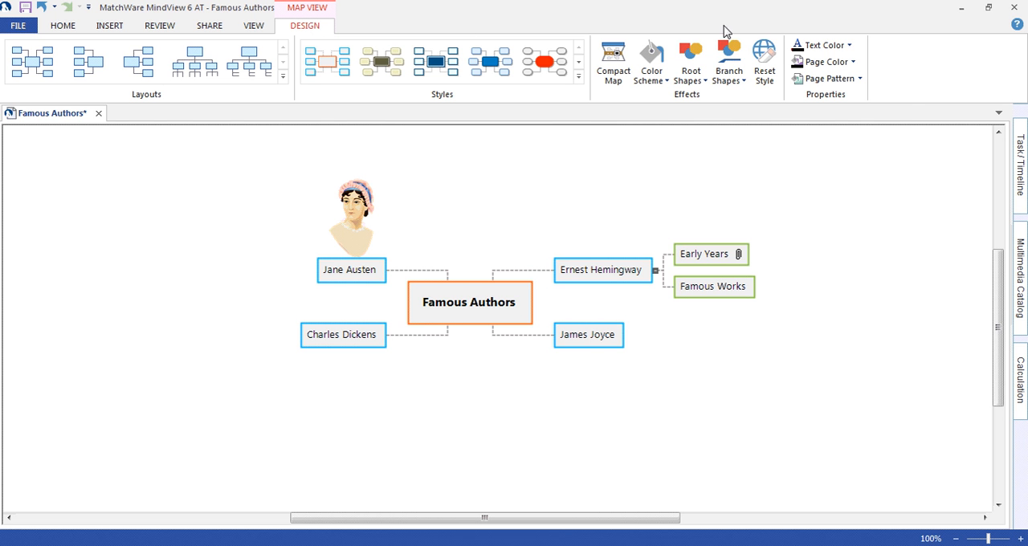
pyautogui.click(825, 61)
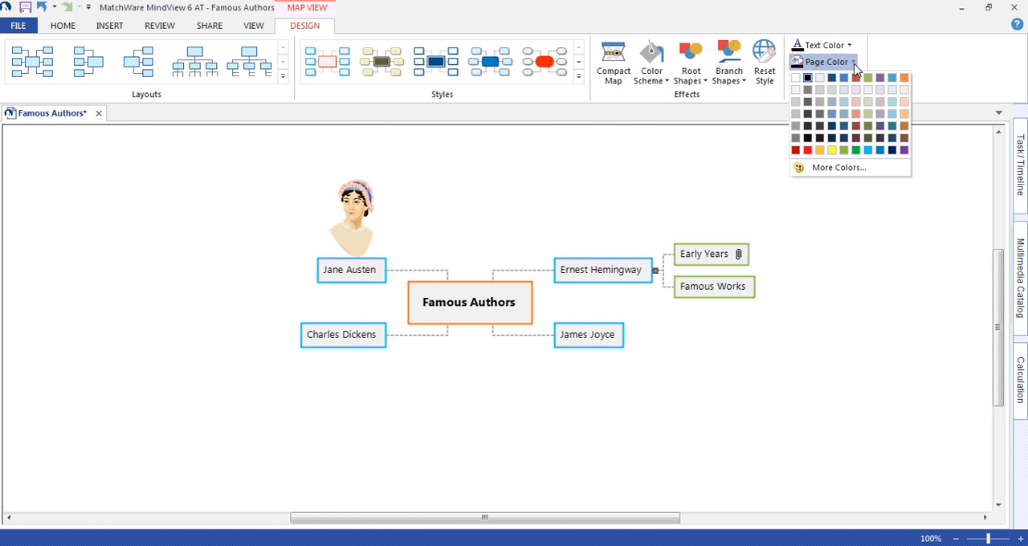